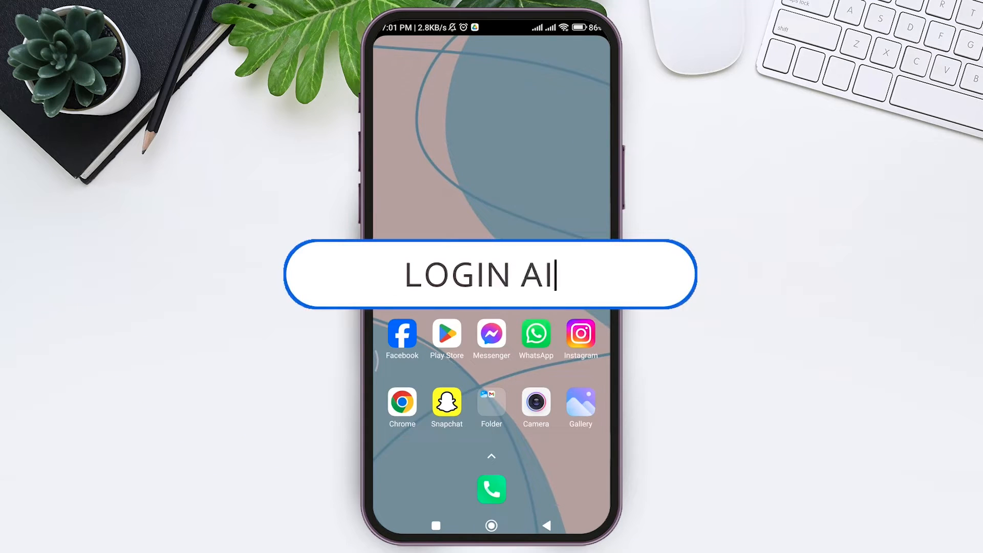
# Step: Launch OKX, unlock it with Touch ID, and go to the unverified account's profile and settings
pyautogui.write('D')
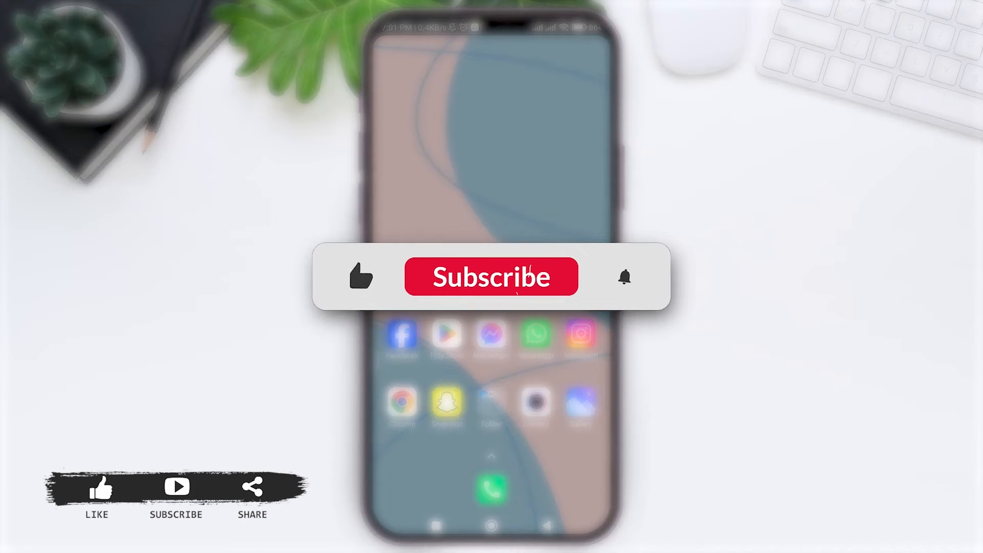
pyautogui.click(490, 276)
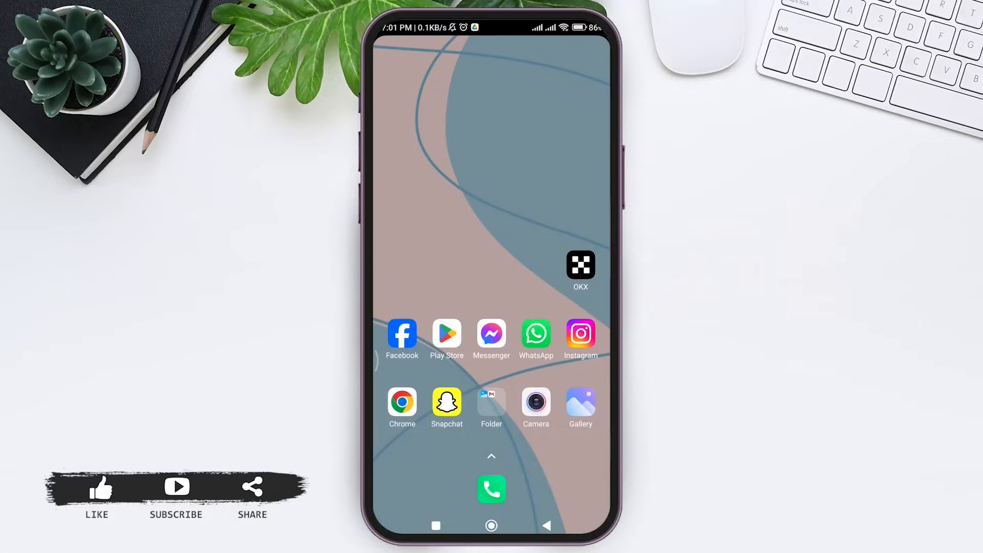
pyautogui.click(579, 264)
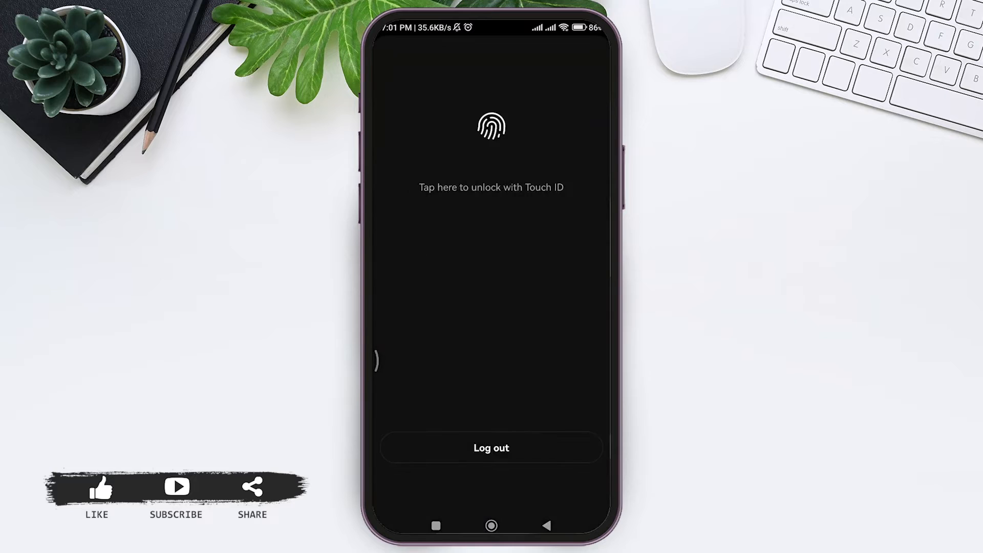
pyautogui.click(491, 125)
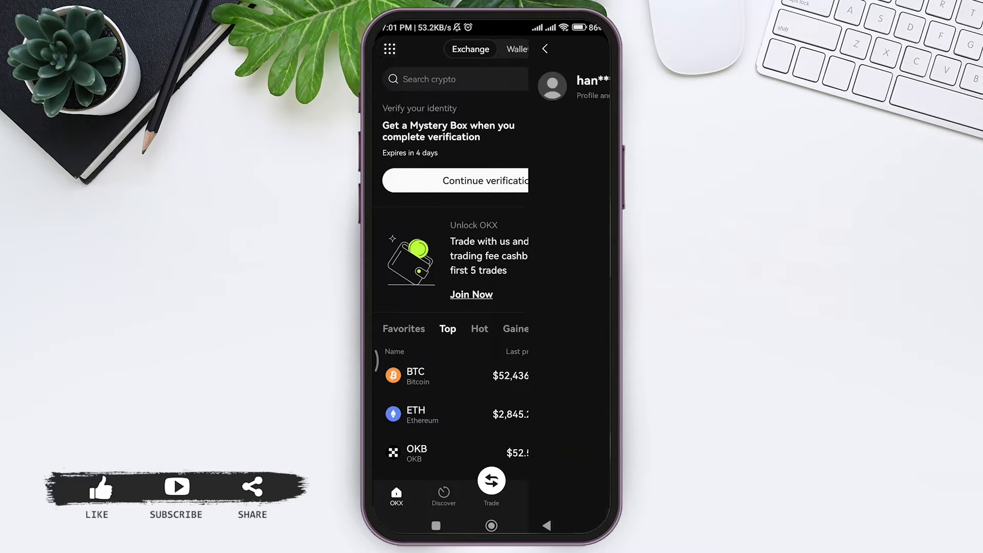
pyautogui.click(570, 86)
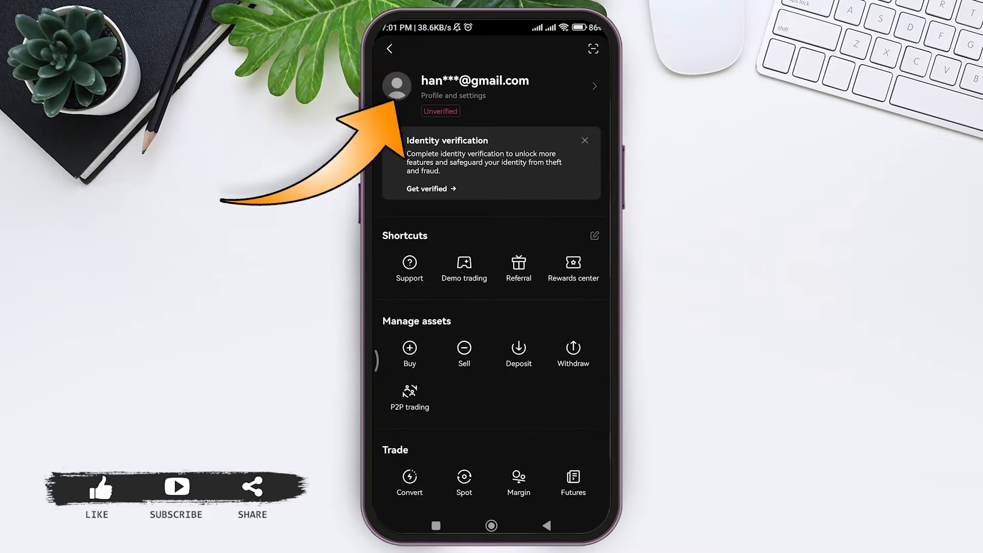
# Step: Start 'Get verified' so verification reaches the ID type step with National ID card preset
pyautogui.click(474, 86)
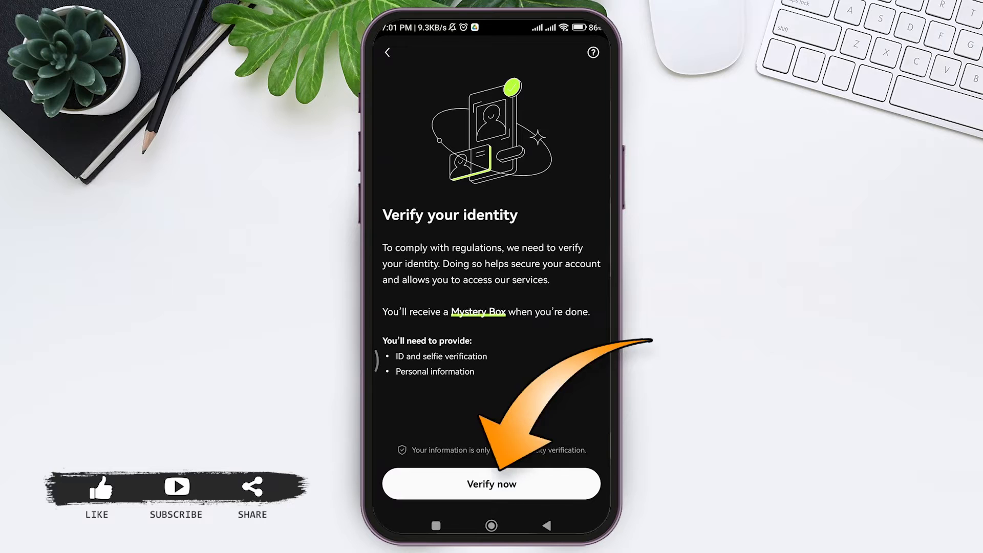
pyautogui.click(491, 483)
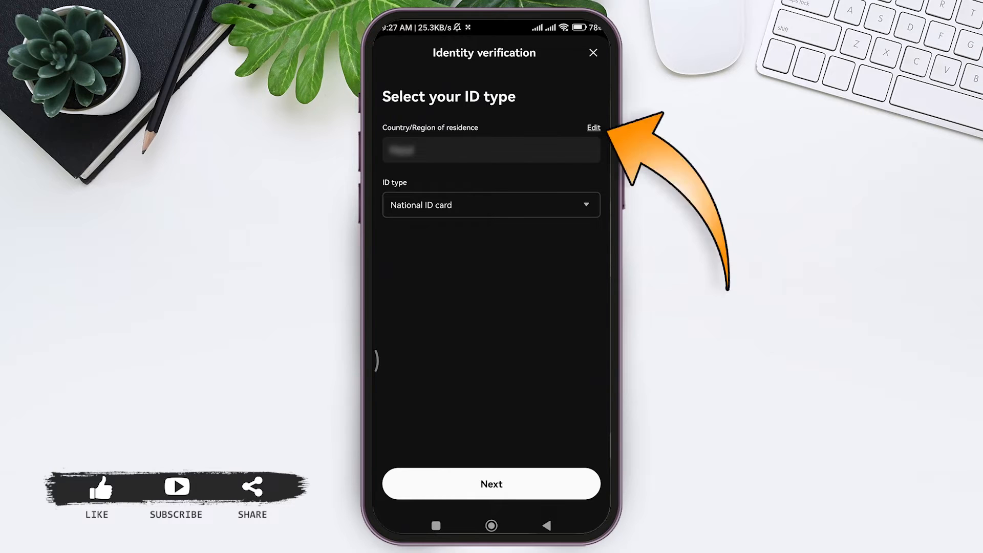
# Step: Edit the Country/Region of residence, pick the country from the list and confirm it
pyautogui.click(592, 127)
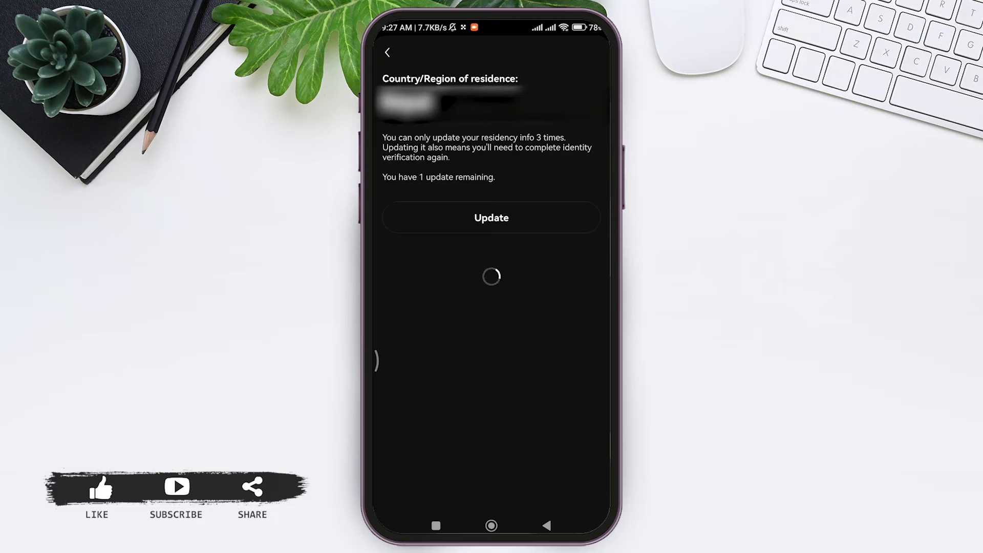
pyautogui.click(490, 217)
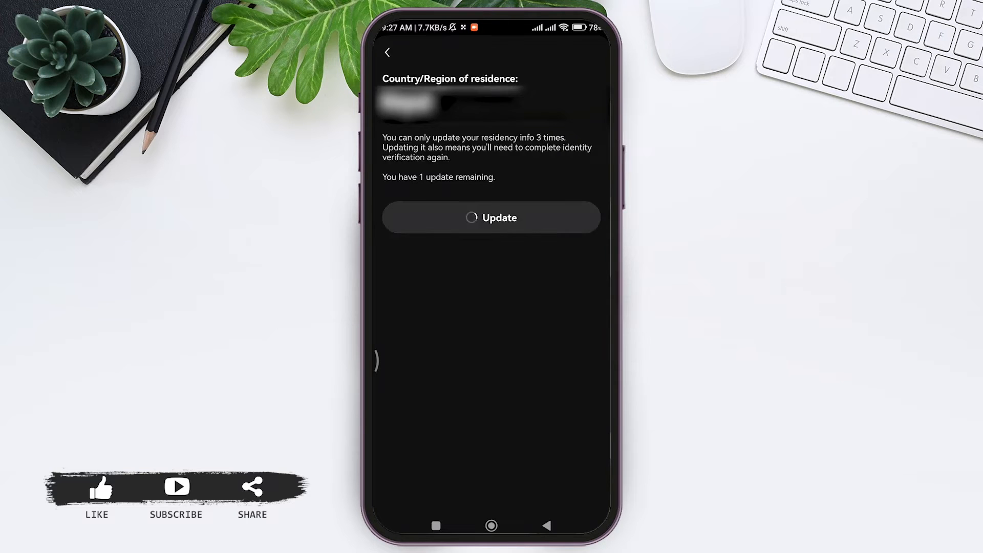
pyautogui.click(490, 217)
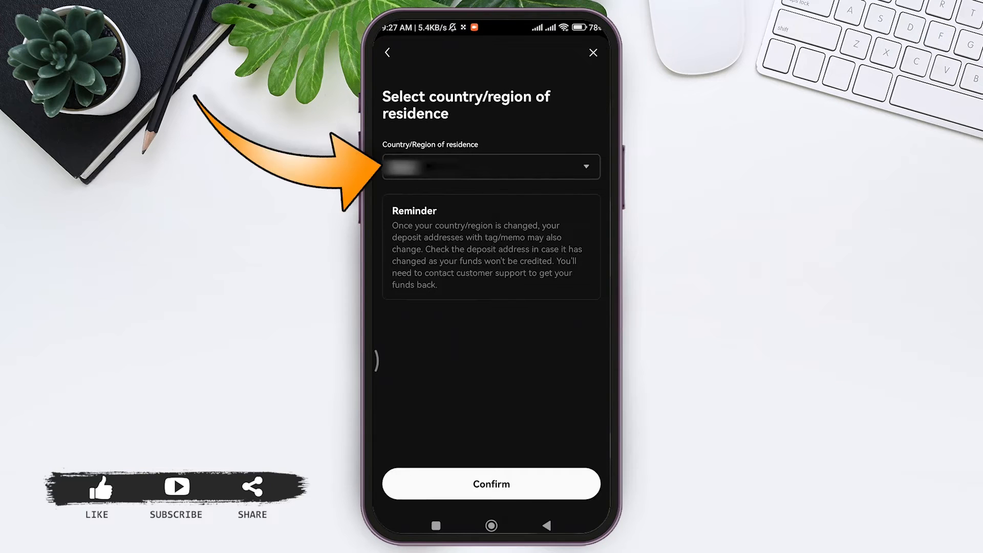
pyautogui.click(491, 166)
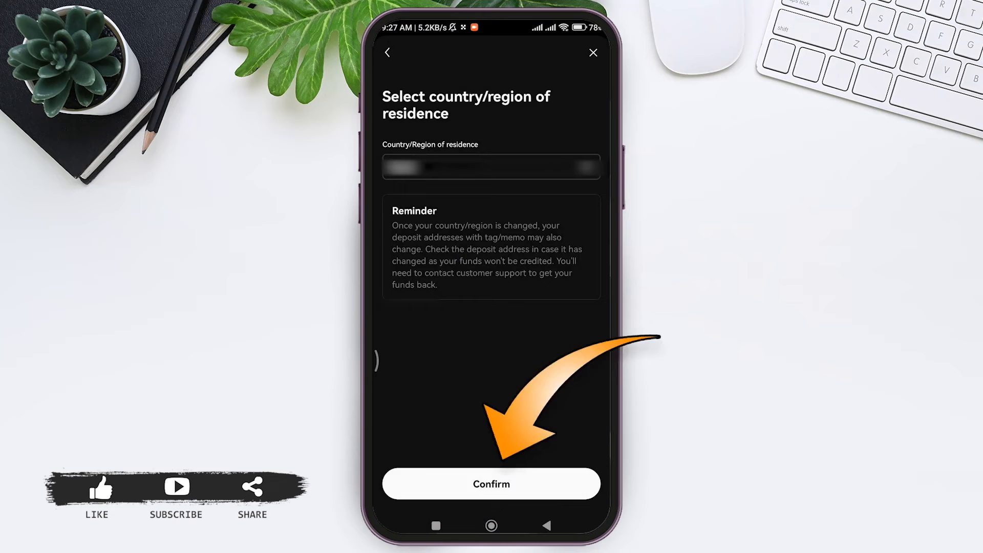
pyautogui.click(491, 483)
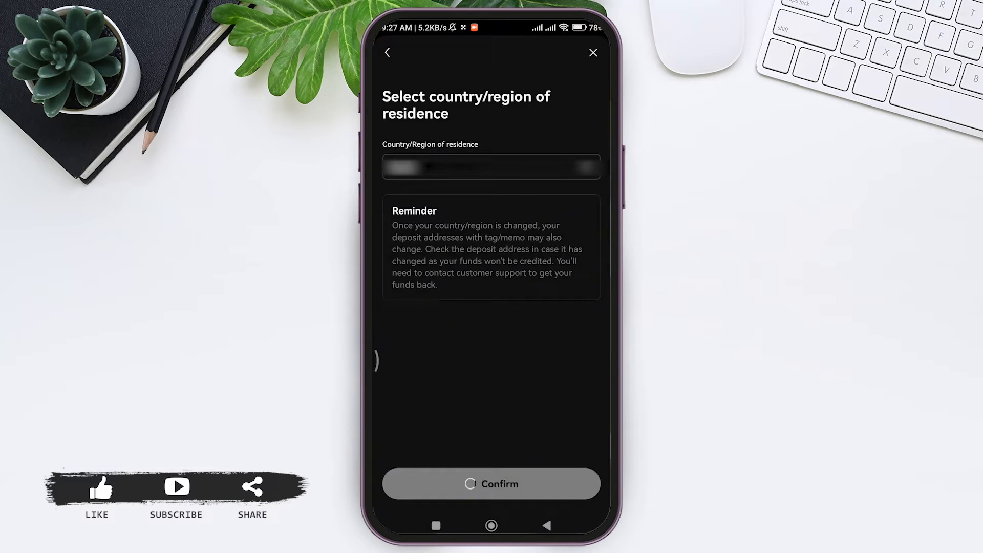
pyautogui.click(491, 484)
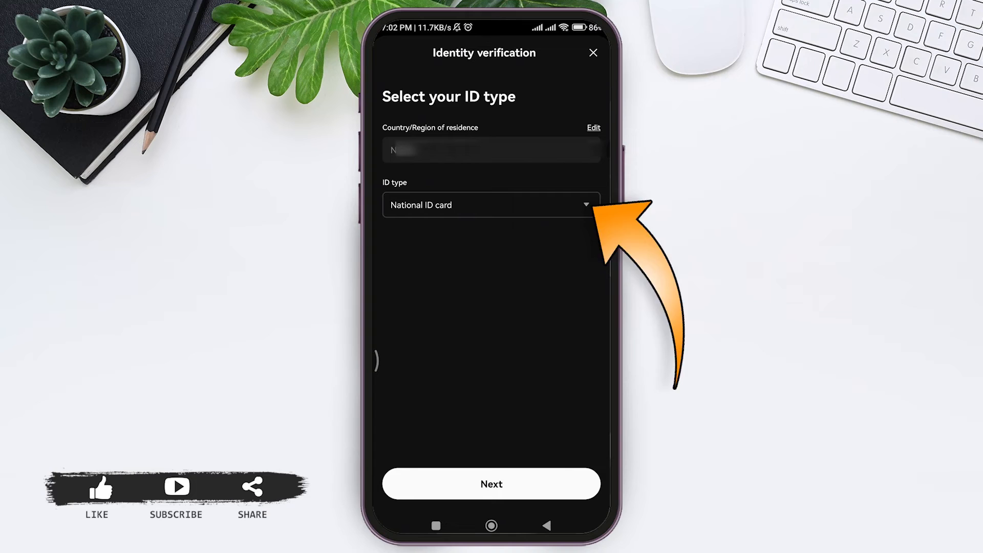
# Step: Select National ID card as the ID type and continue to the get-your-ID-ready page
pyautogui.click(490, 205)
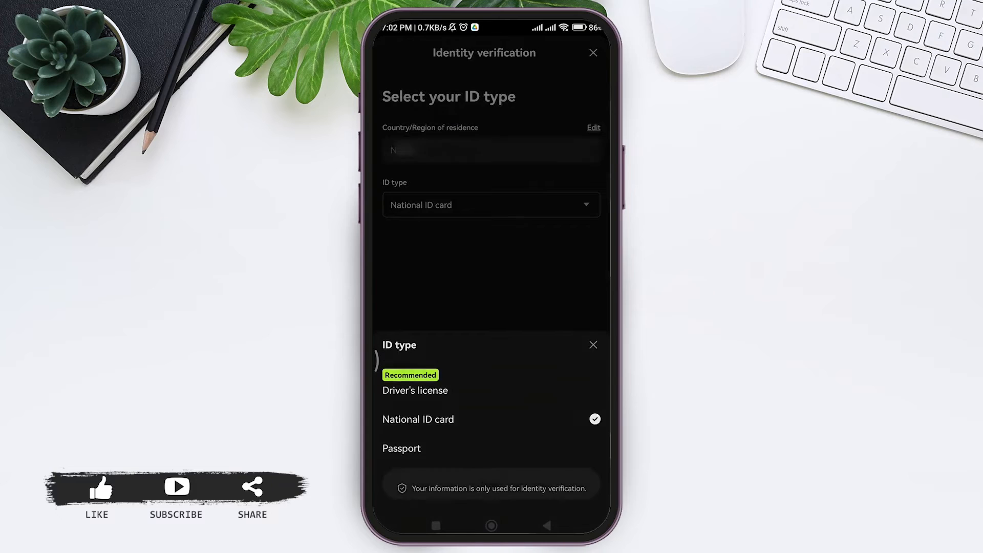
pyautogui.click(417, 419)
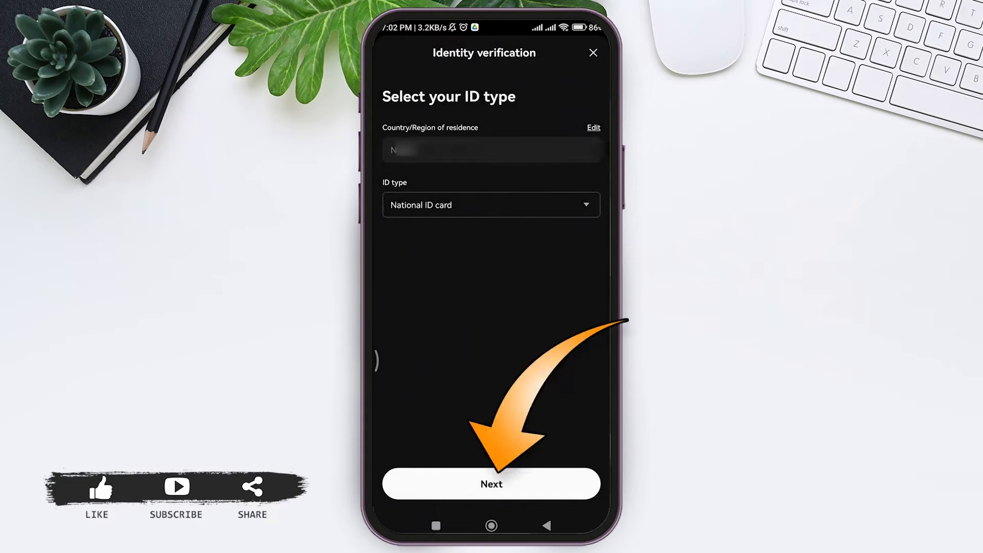
pyautogui.click(491, 483)
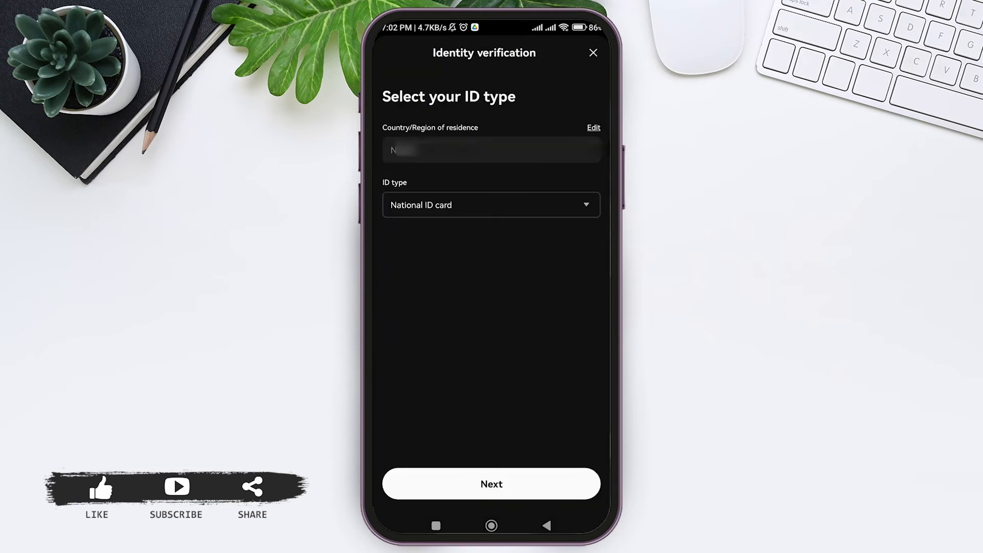
pyautogui.click(490, 483)
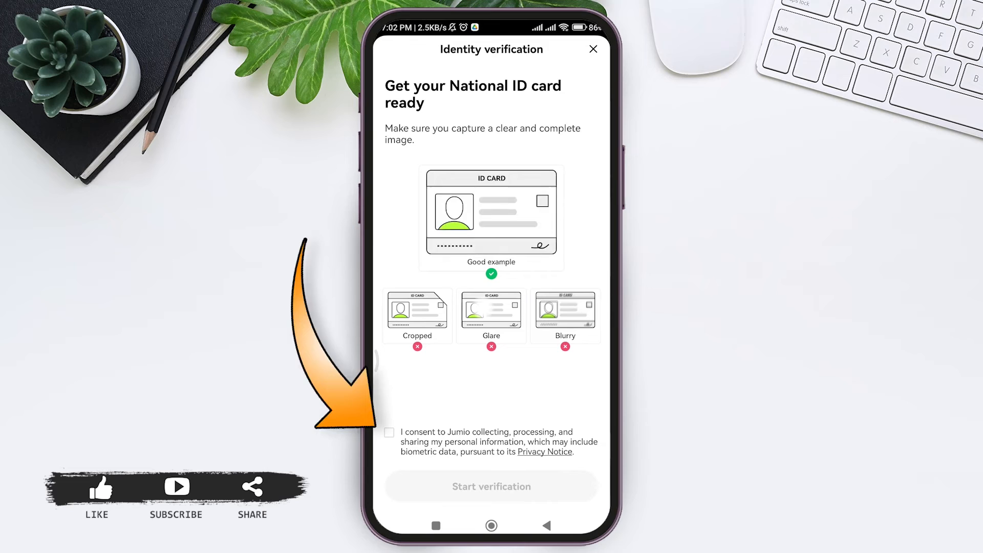
# Step: Tick the Jumio data-processing consent and start verification to capture the ID card
pyautogui.click(389, 432)
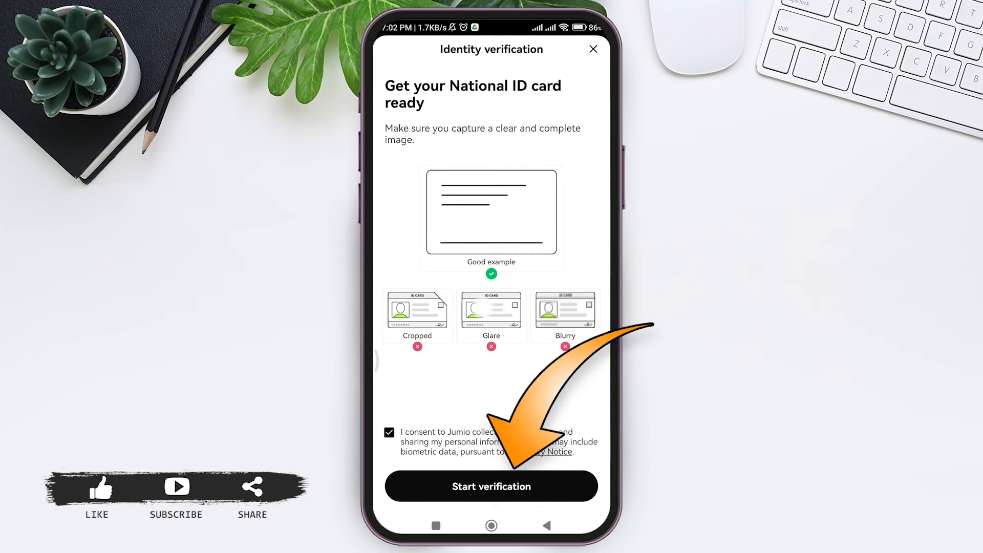
pyautogui.click(490, 485)
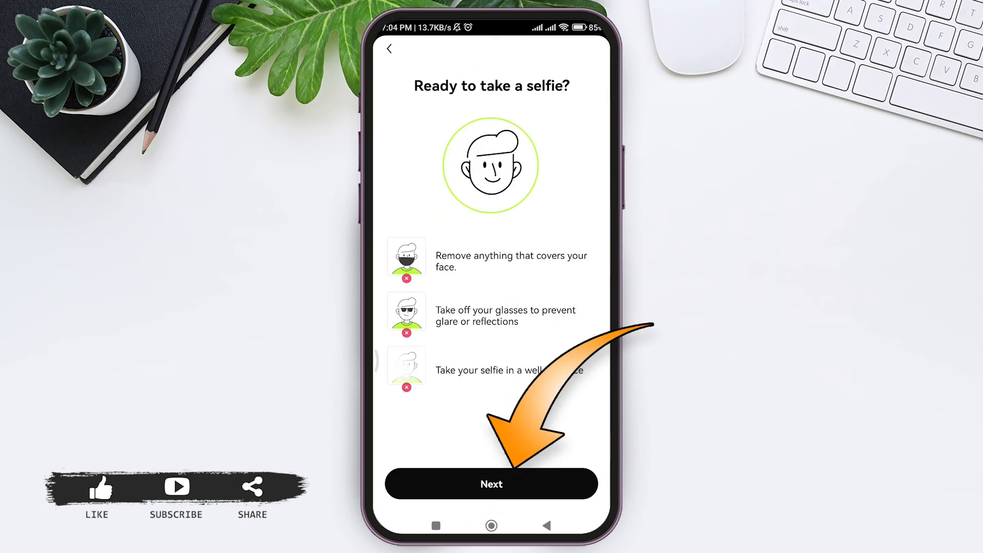
# Step: Capture the selfie and submit it so the identity information goes under review
pyautogui.click(491, 484)
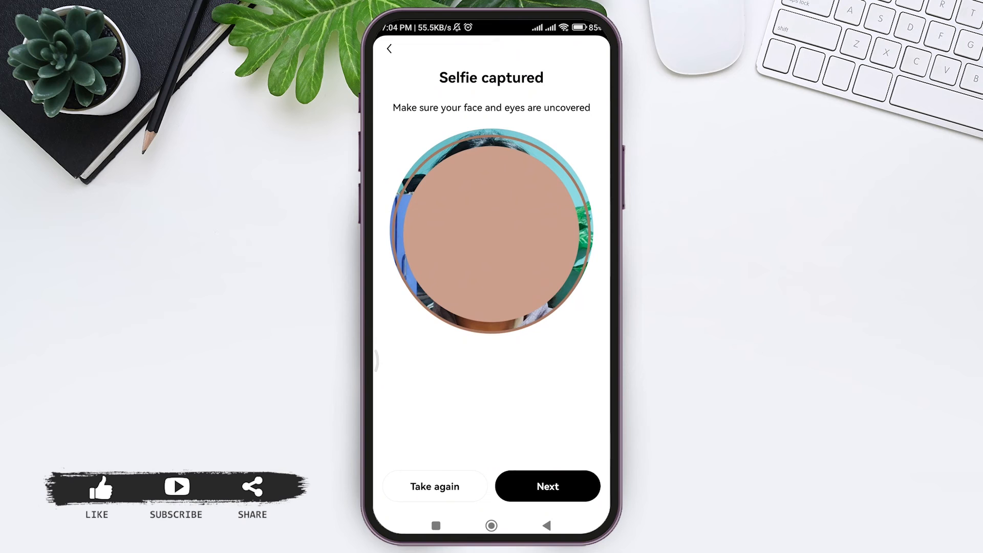
pyautogui.click(547, 486)
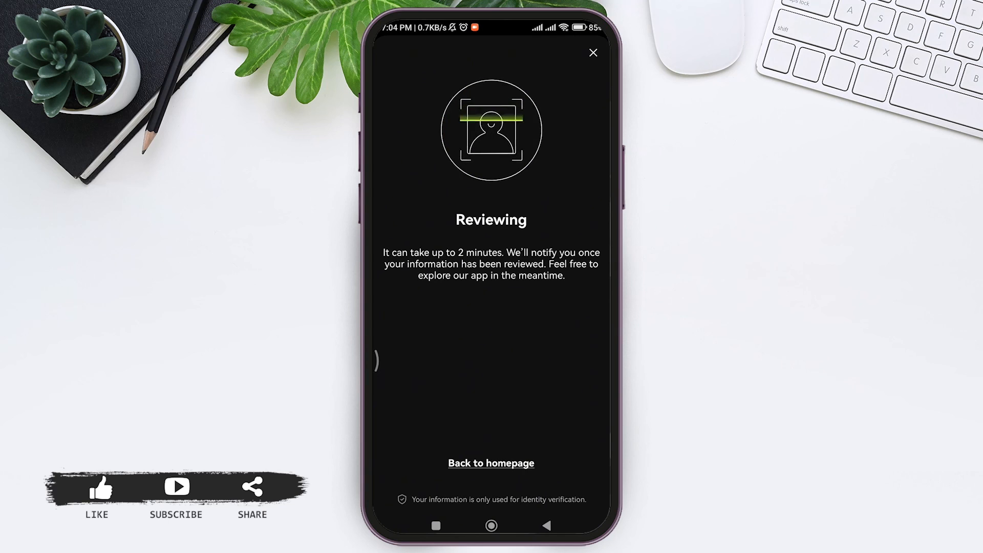
# Step: Go back to the homepage and check the verification status, shown as processing
pyautogui.click(490, 462)
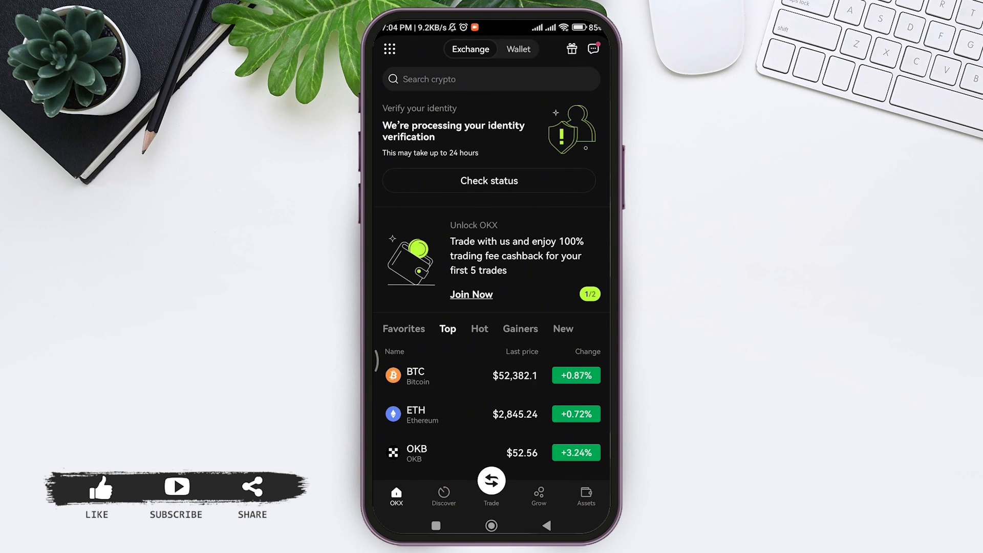
pyautogui.click(488, 180)
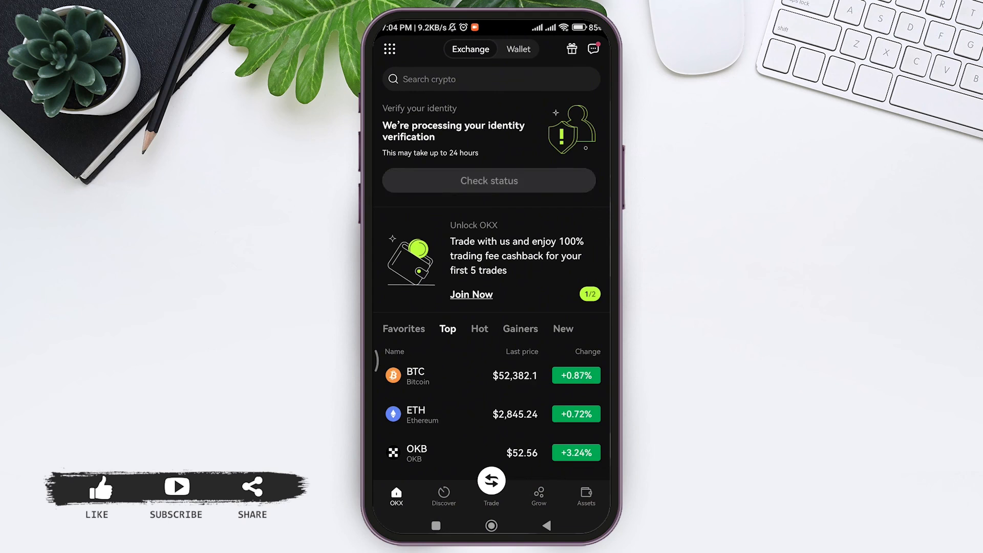